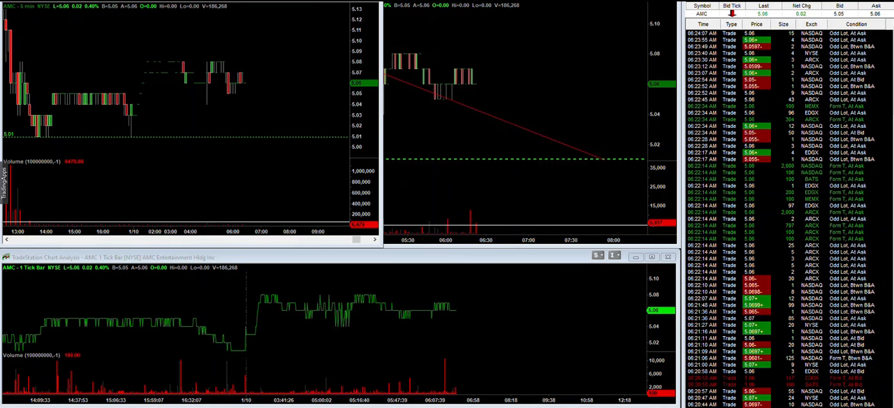
pyautogui.moveTo(559, 398)
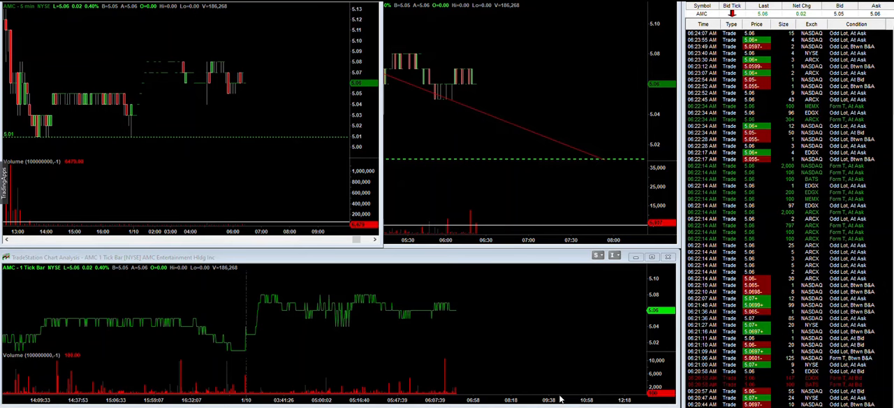
pyautogui.moveTo(482, 316)
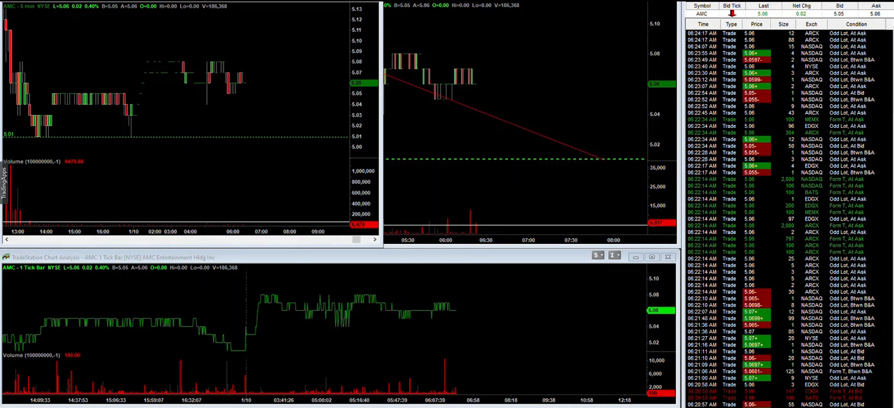
pyautogui.moveTo(799, 49)
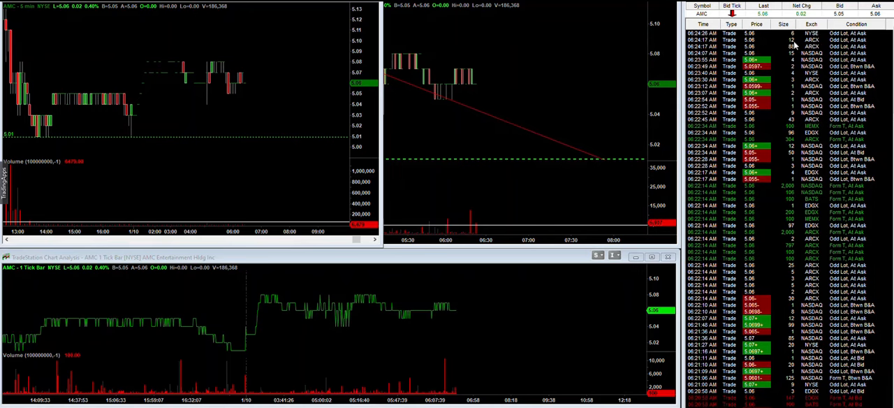
pyautogui.moveTo(794, 47)
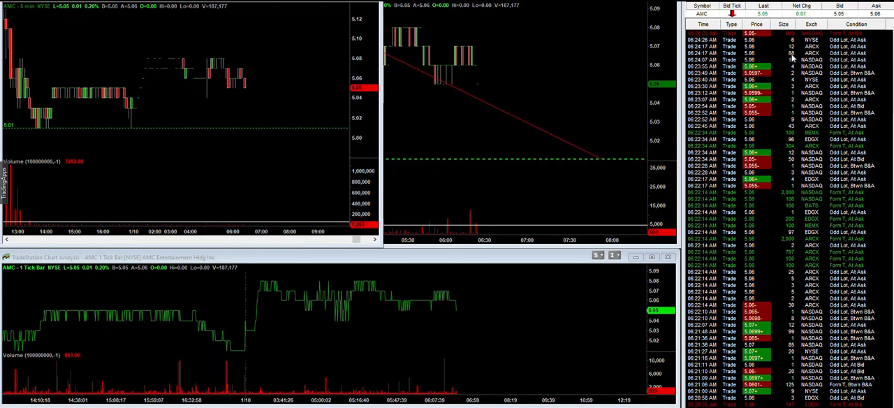
pyautogui.moveTo(490, 68)
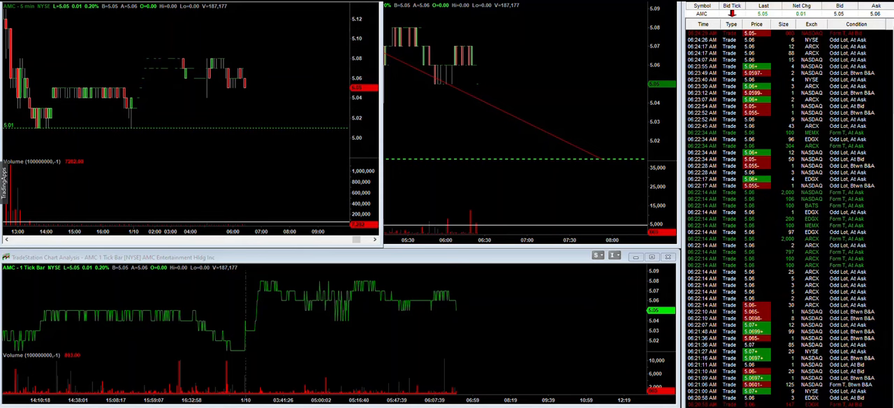
pyautogui.moveTo(468, 326)
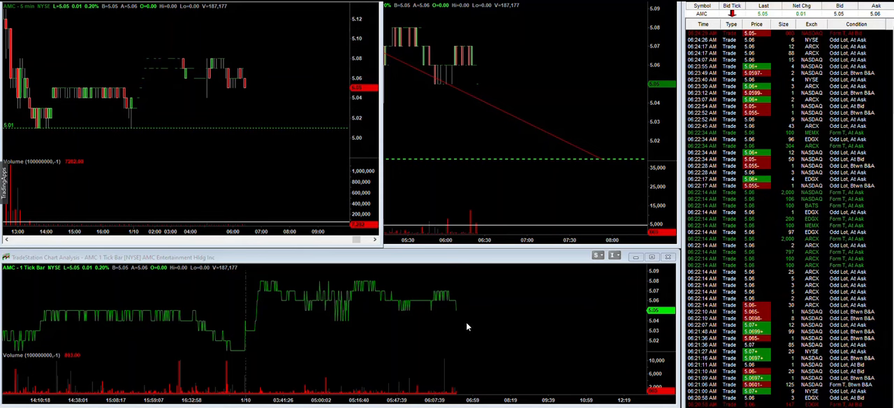
pyautogui.moveTo(459, 342)
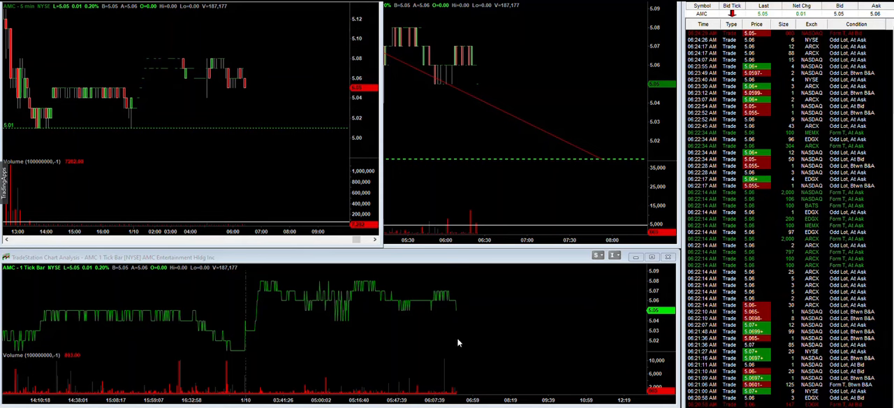
pyautogui.moveTo(460, 347)
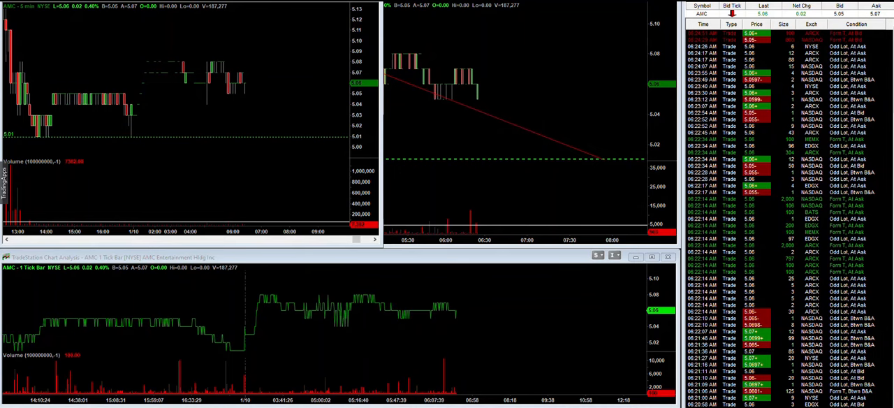
pyautogui.moveTo(465, 327)
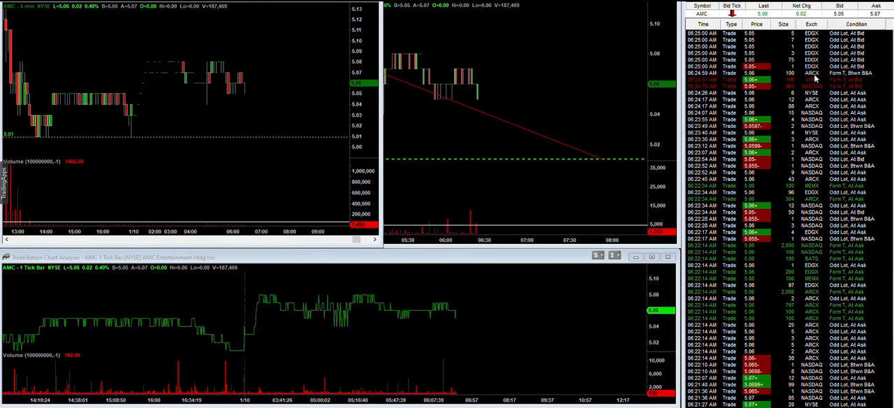
pyautogui.moveTo(803, 78)
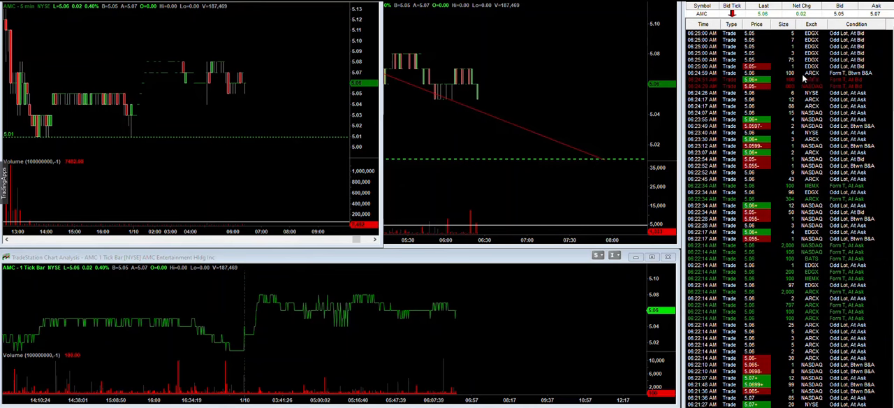
pyautogui.moveTo(803, 79)
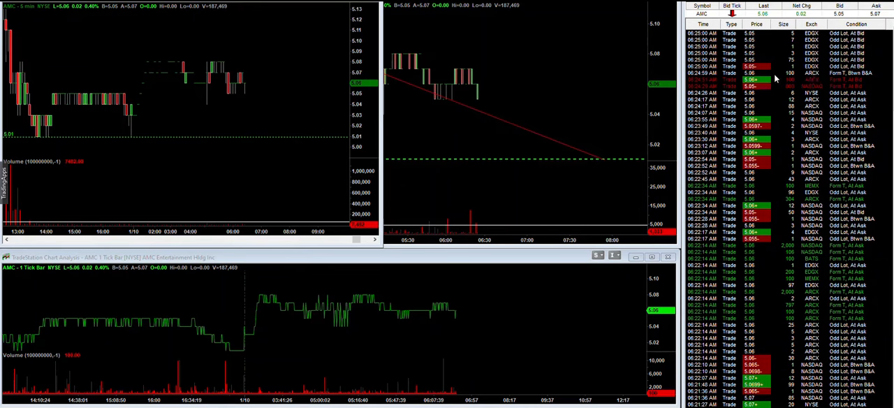
pyautogui.moveTo(790, 77)
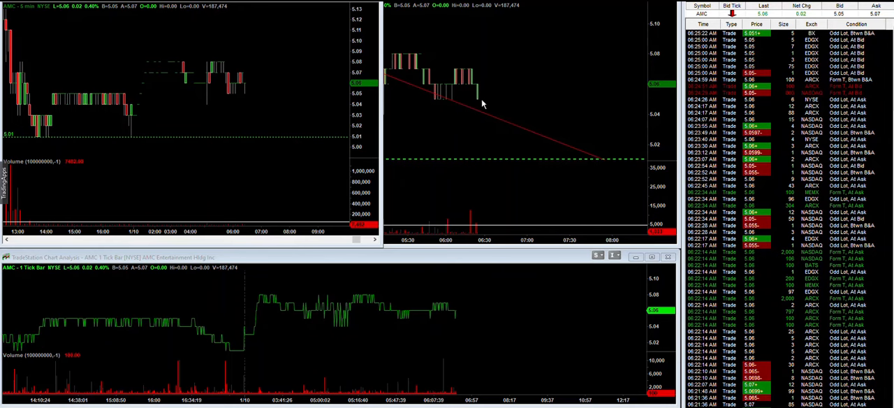
pyautogui.moveTo(656, 100)
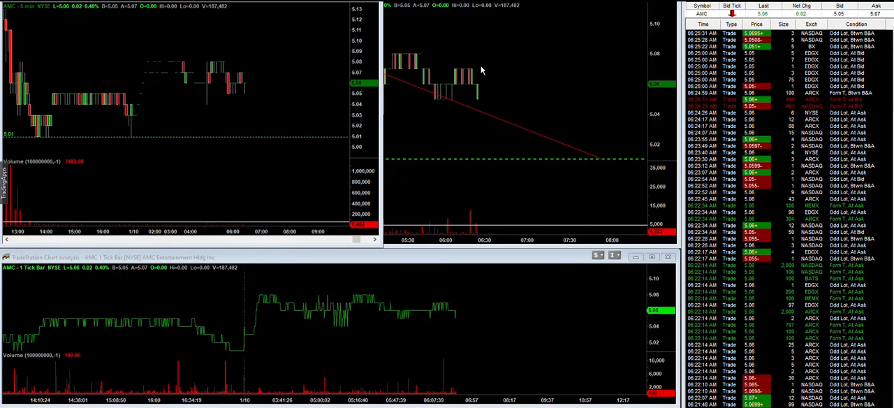
pyautogui.moveTo(793, 132)
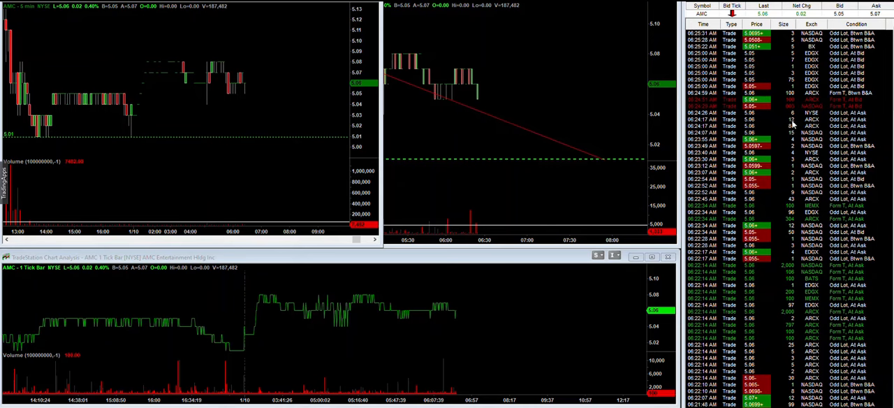
pyautogui.moveTo(789, 123)
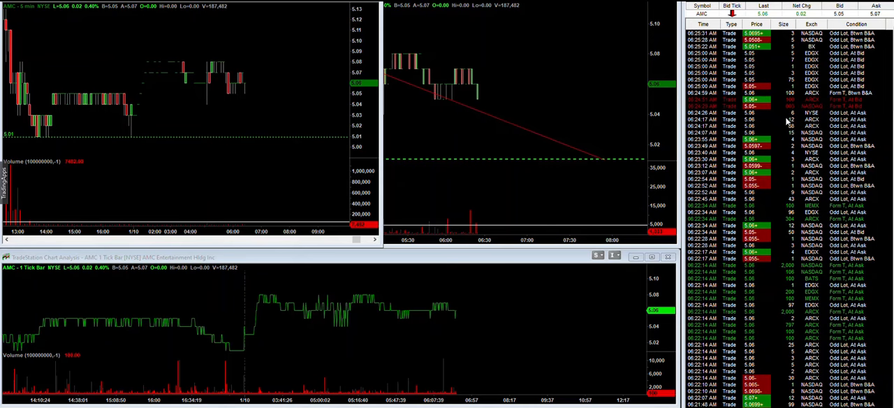